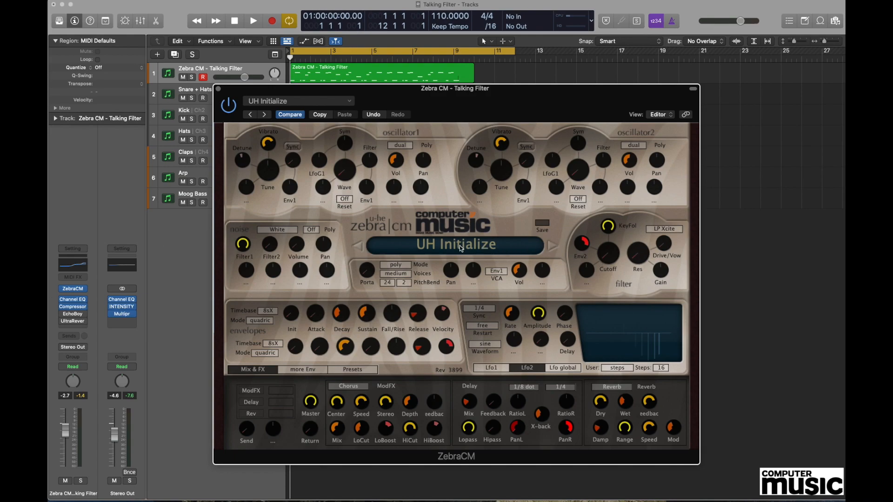
Load the UH Initialize patch and set oscillator 1 to single mode instead of dual.
{"action": "left_click", "coordinate": [454, 244]}
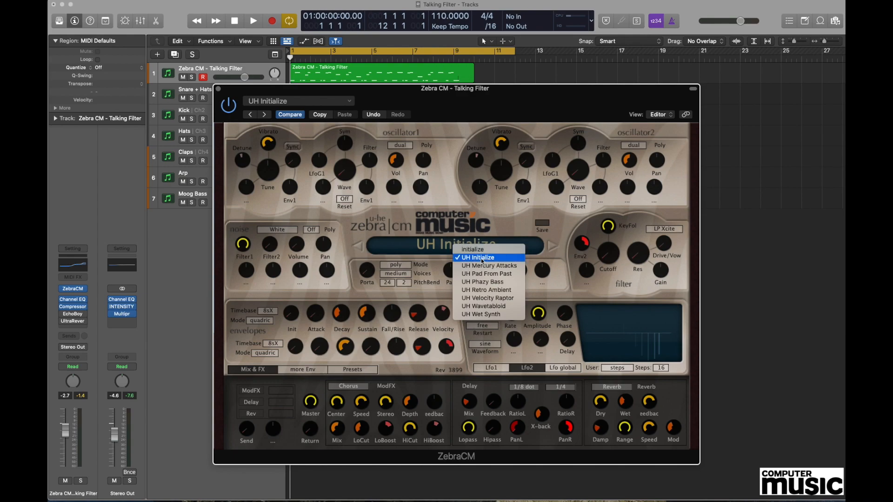
{"action": "left_click", "coordinate": [478, 257]}
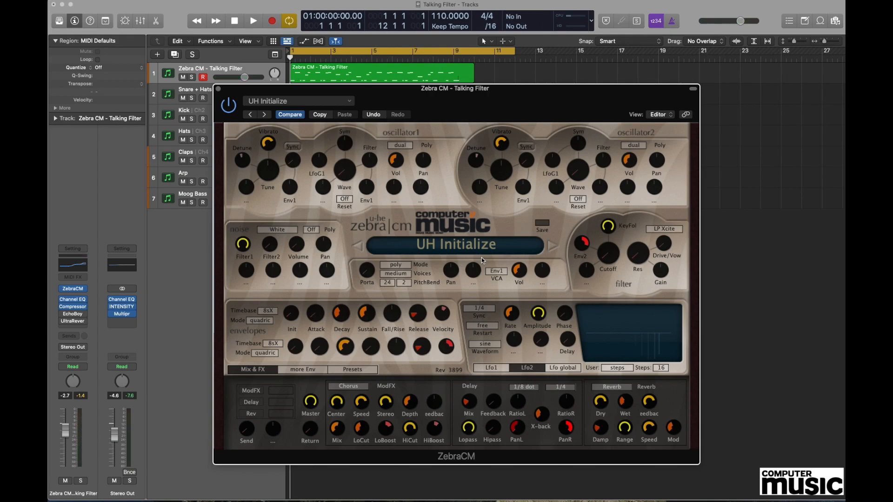
{"action": "mouse_move", "coordinate": [600, 232]}
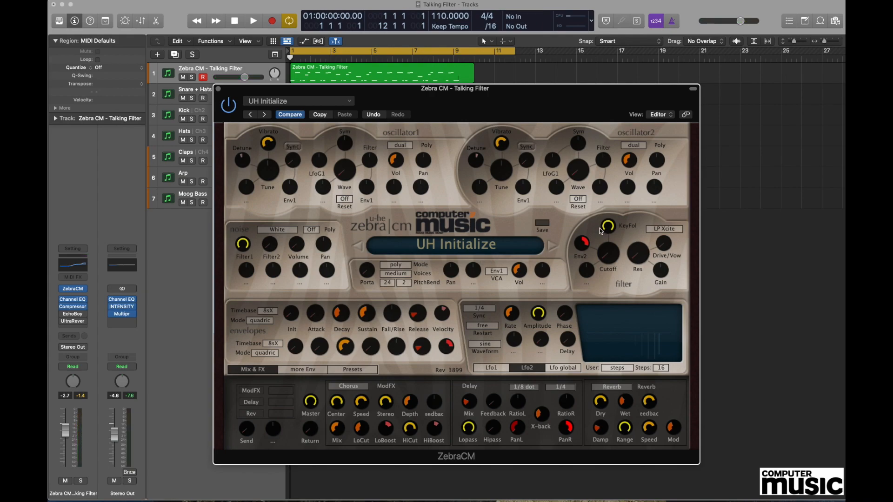
{"action": "mouse_move", "coordinate": [607, 163]}
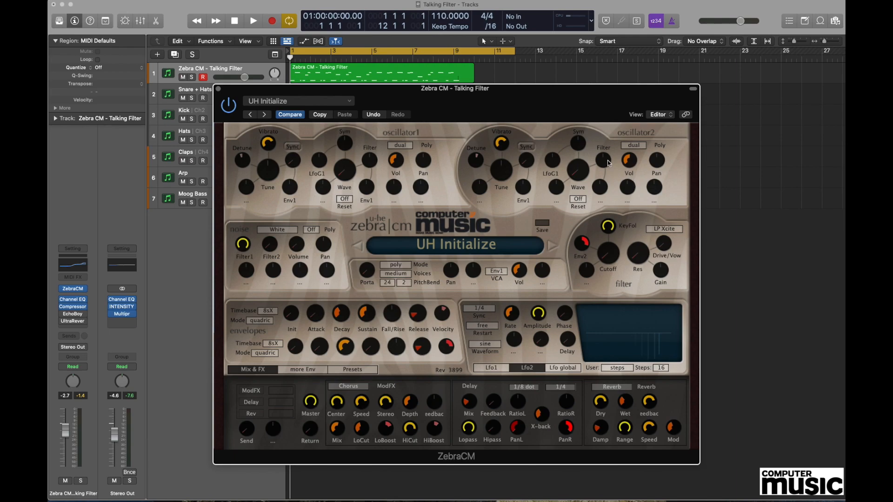
{"action": "mouse_move", "coordinate": [631, 138]}
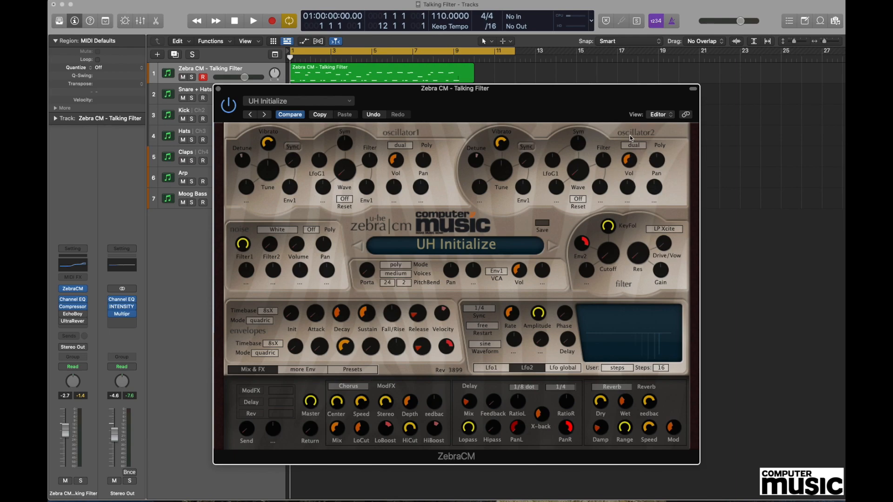
{"action": "mouse_move", "coordinate": [630, 162]}
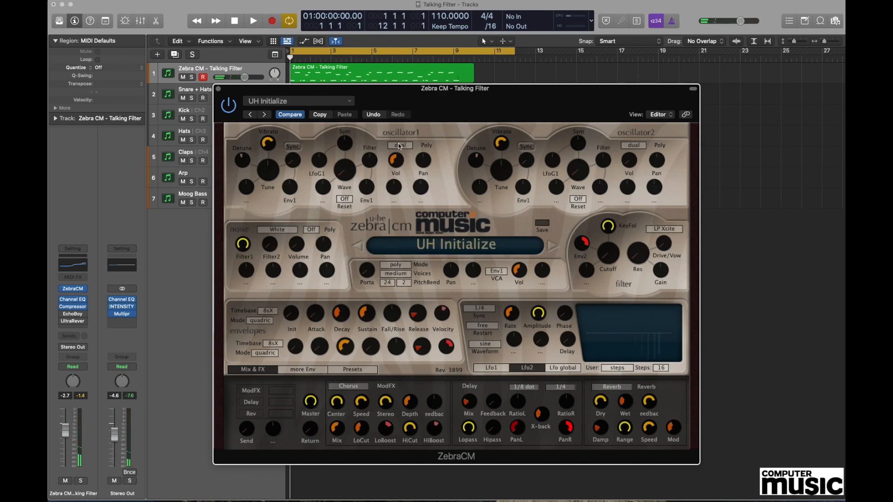
{"action": "left_click", "coordinate": [399, 146]}
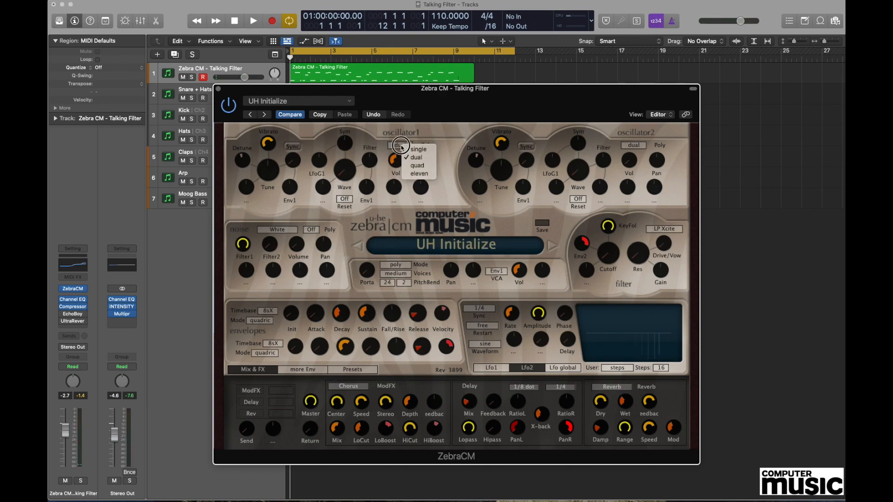
{"action": "left_click", "coordinate": [419, 149]}
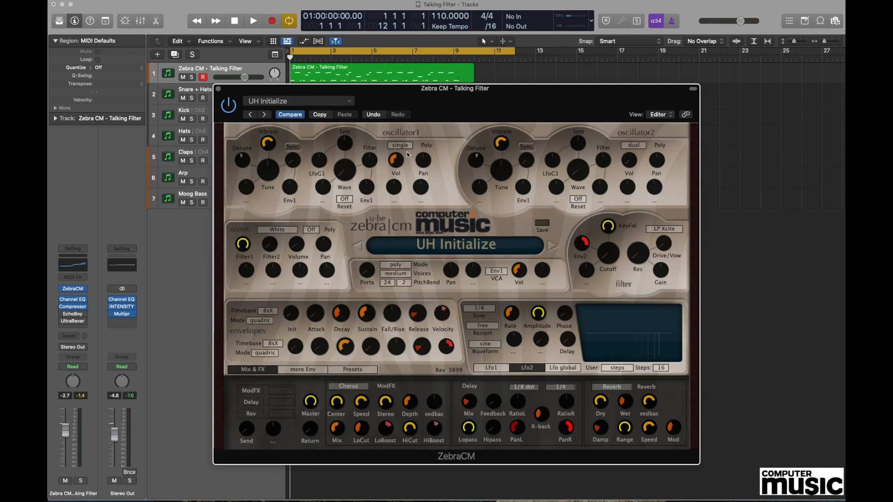
{"action": "mouse_move", "coordinate": [626, 263]}
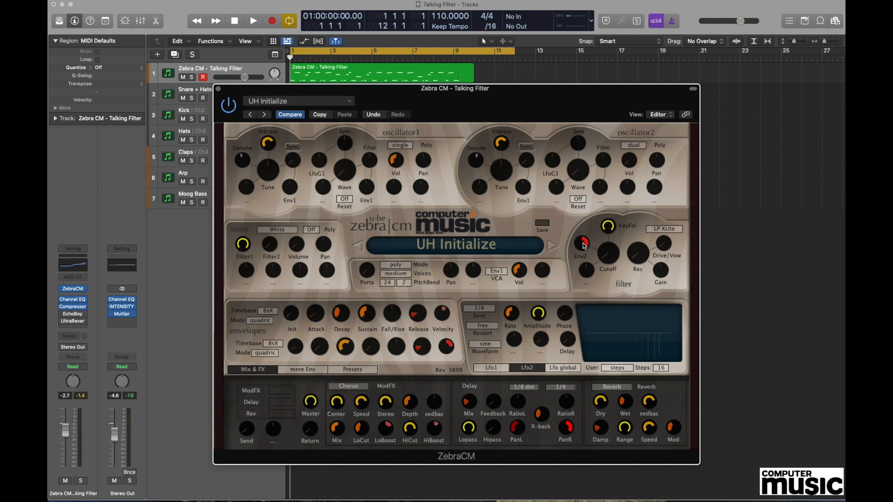
Set the filter's Env2 modulation depth to 124 and its cutoff down to 13.
{"action": "left_click_drag", "start_coordinate": [582, 245], "coordinate": [582, 236]}
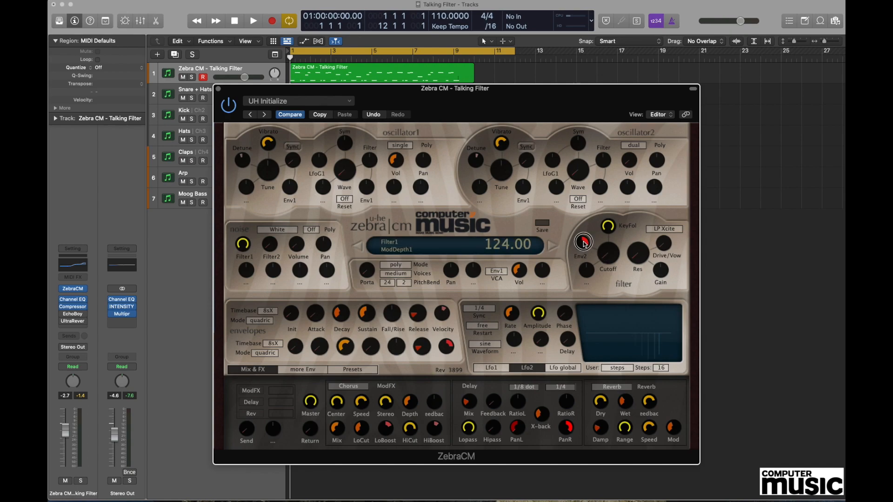
{"action": "left_click_drag", "start_coordinate": [582, 242], "coordinate": [593, 283]}
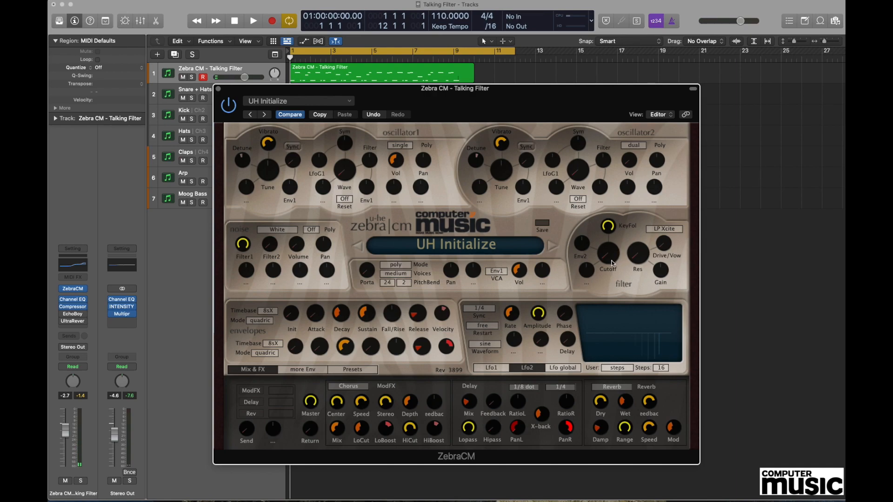
{"action": "left_click_drag", "start_coordinate": [608, 255], "coordinate": [609, 257]}
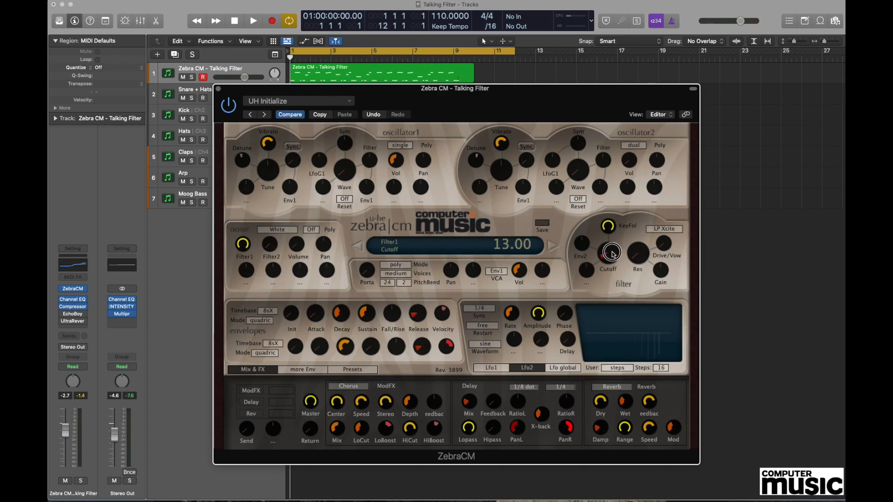
{"action": "left_click_drag", "start_coordinate": [607, 253], "coordinate": [608, 233]}
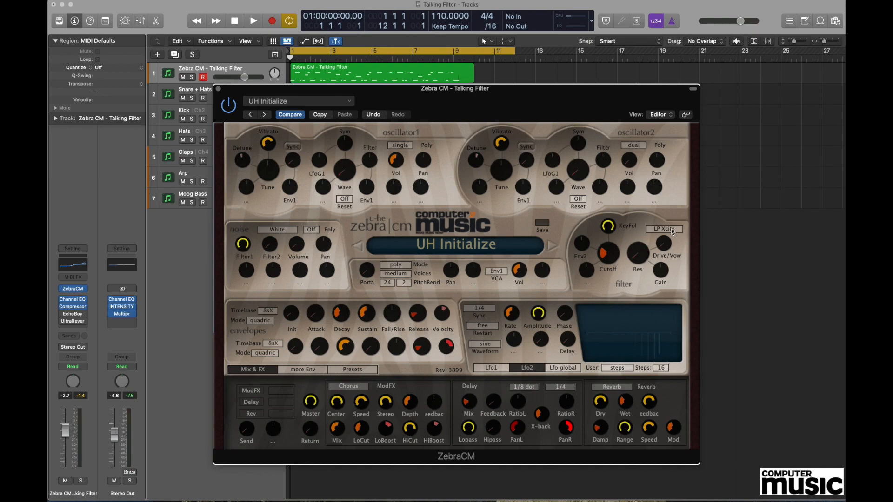
Switch the filter type from LP Xcite to LP Formant.
{"action": "left_click", "coordinate": [662, 229]}
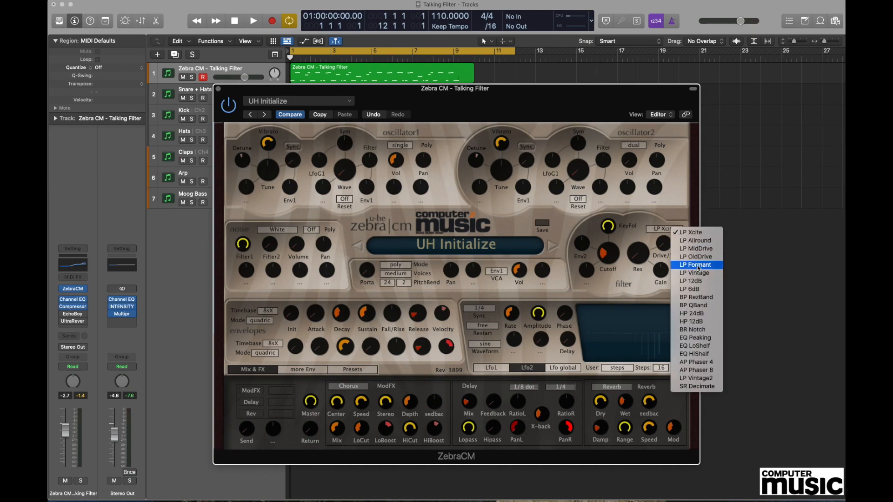
{"action": "left_click", "coordinate": [696, 265]}
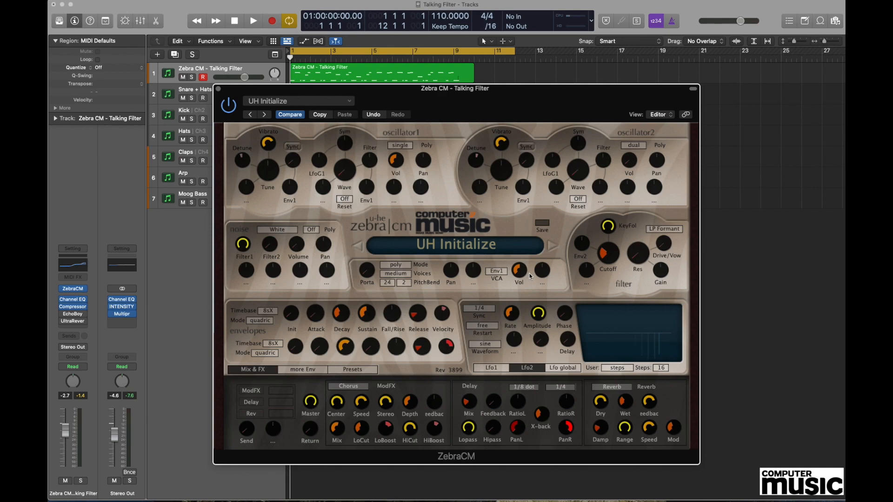
{"action": "mouse_move", "coordinate": [644, 265]}
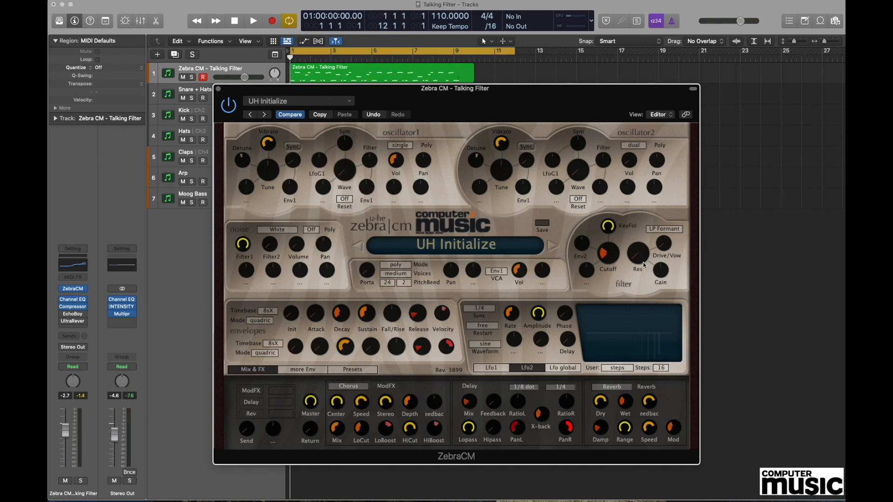
{"action": "mouse_move", "coordinate": [642, 264]}
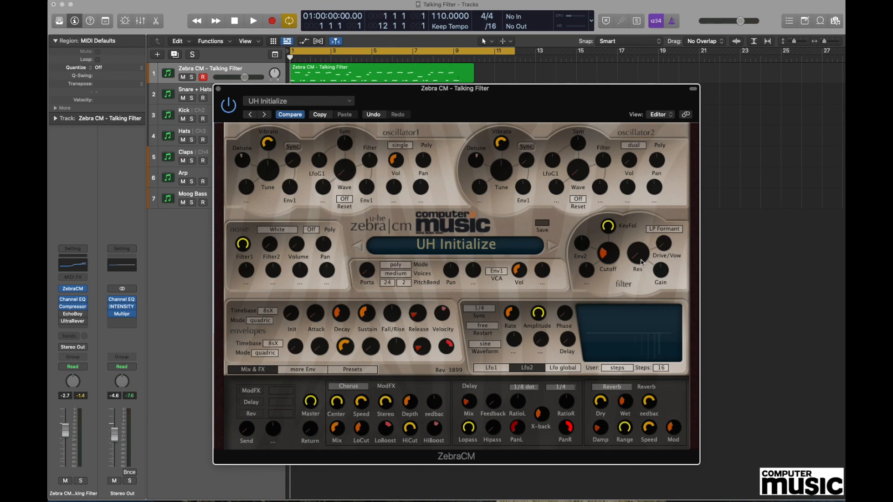
Turn the filter resonance up to 100 and raise the formant drive to about 57.
{"action": "left_click_drag", "start_coordinate": [636, 255], "coordinate": [636, 239]}
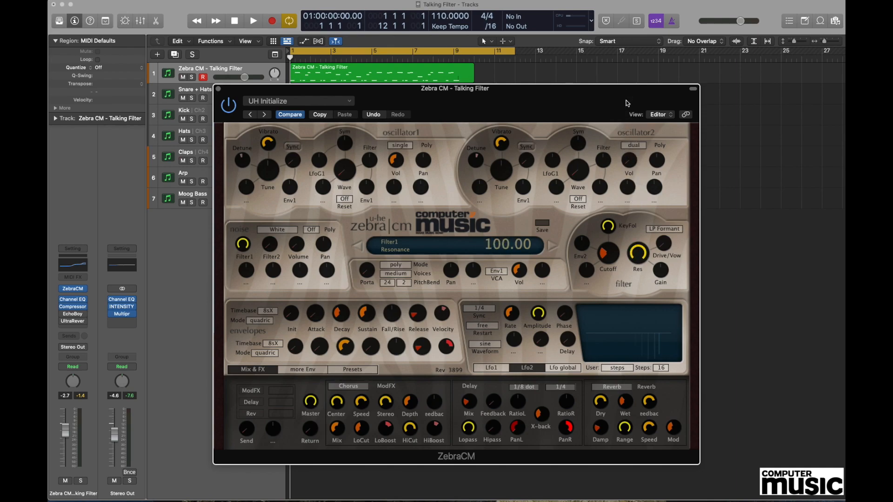
{"action": "mouse_move", "coordinate": [666, 244]}
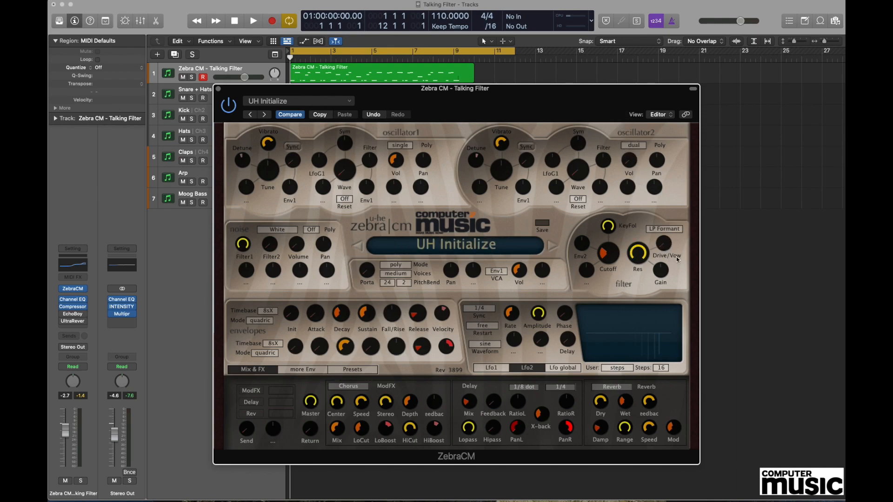
{"action": "mouse_move", "coordinate": [672, 253]}
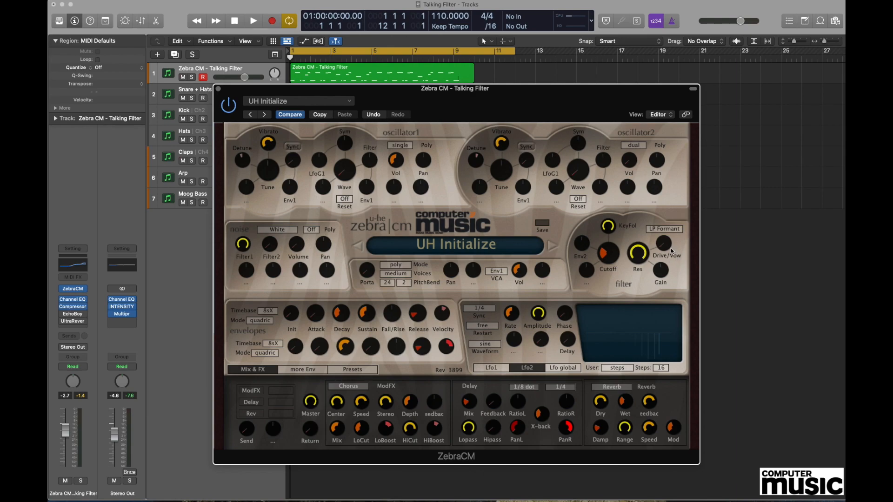
{"action": "mouse_move", "coordinate": [668, 246]}
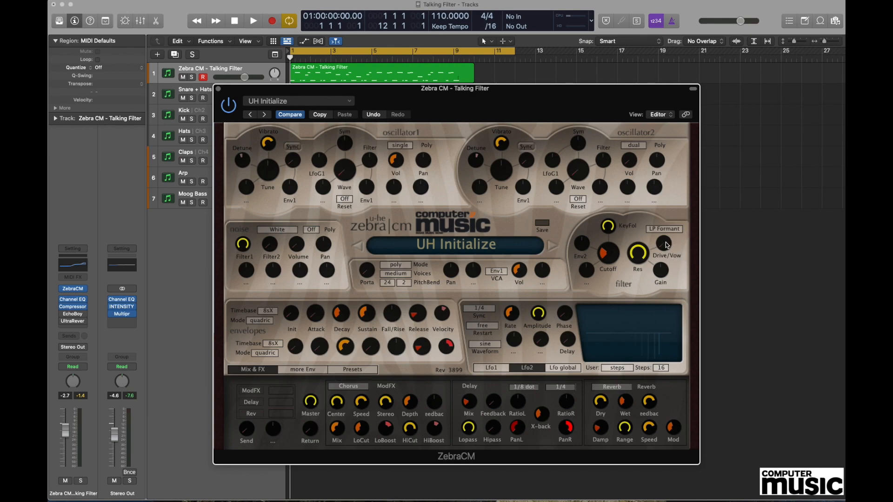
{"action": "mouse_move", "coordinate": [668, 247]}
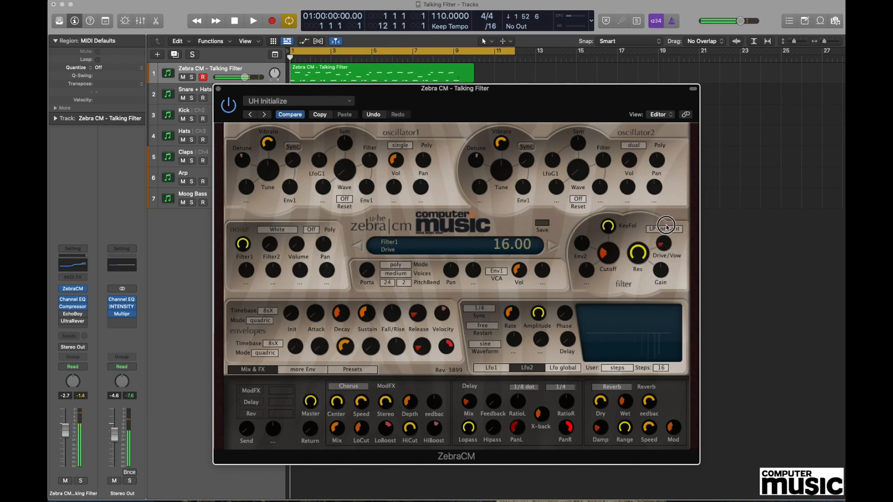
{"action": "left_click_drag", "start_coordinate": [666, 228], "coordinate": [671, 178]}
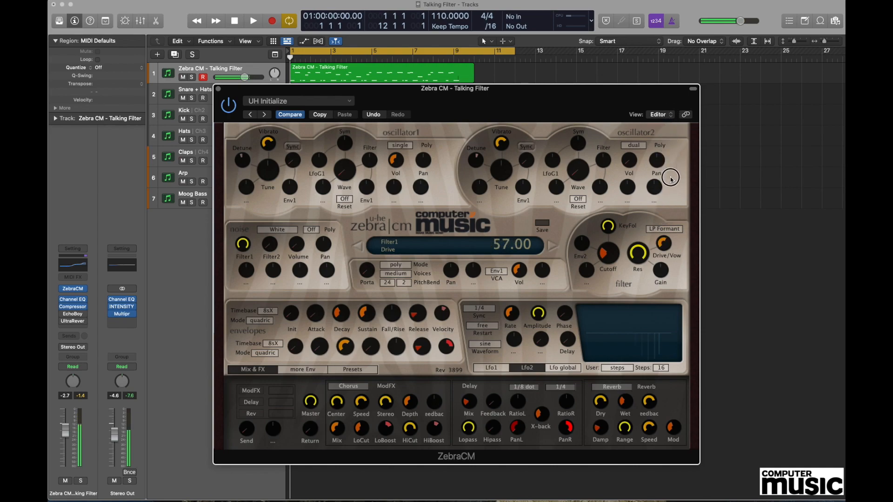
{"action": "left_click_drag", "start_coordinate": [671, 177], "coordinate": [671, 171]}
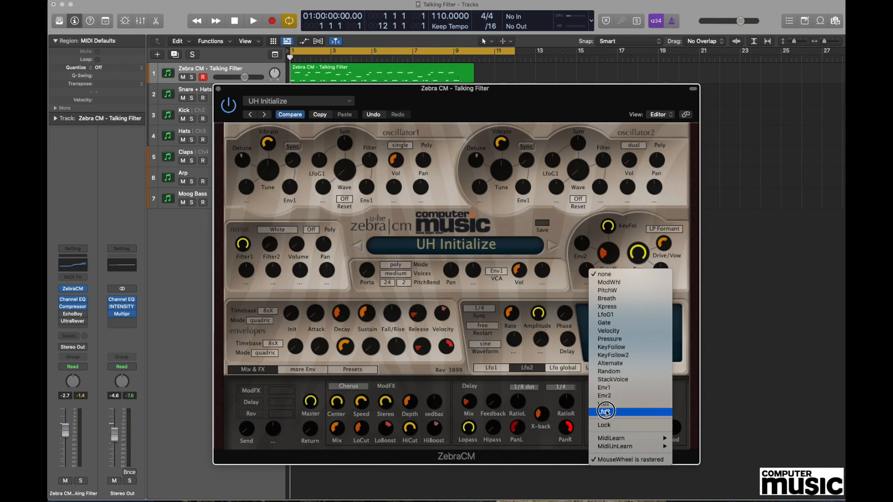
Assign Lfo2 as the cutoff modulation source and show LFO2 in the LFO panel.
{"action": "left_click", "coordinate": [606, 412]}
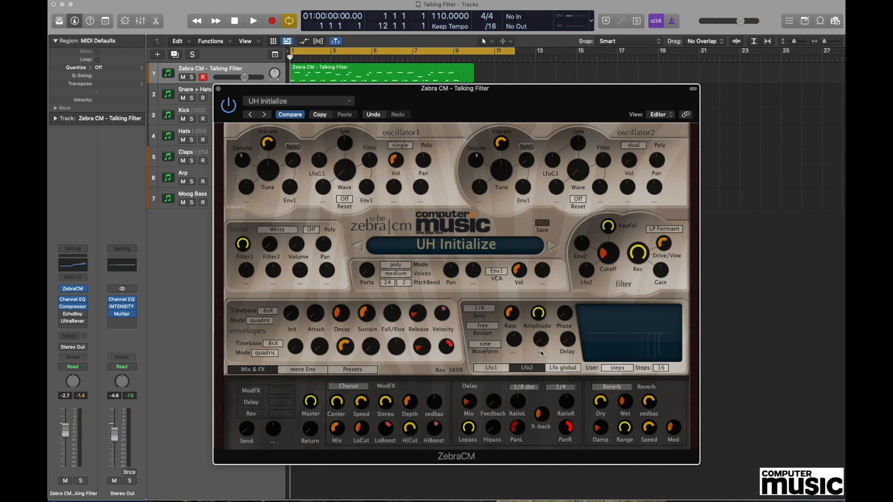
{"action": "left_click", "coordinate": [525, 368]}
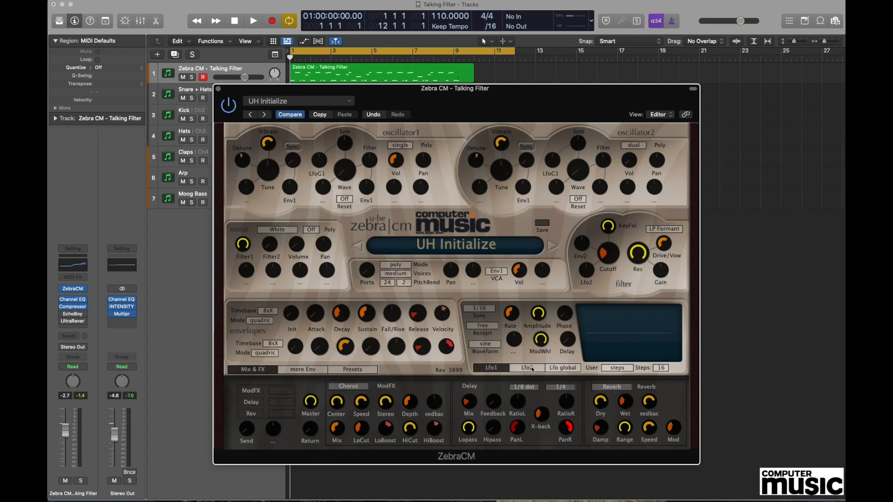
{"action": "left_click", "coordinate": [529, 367]}
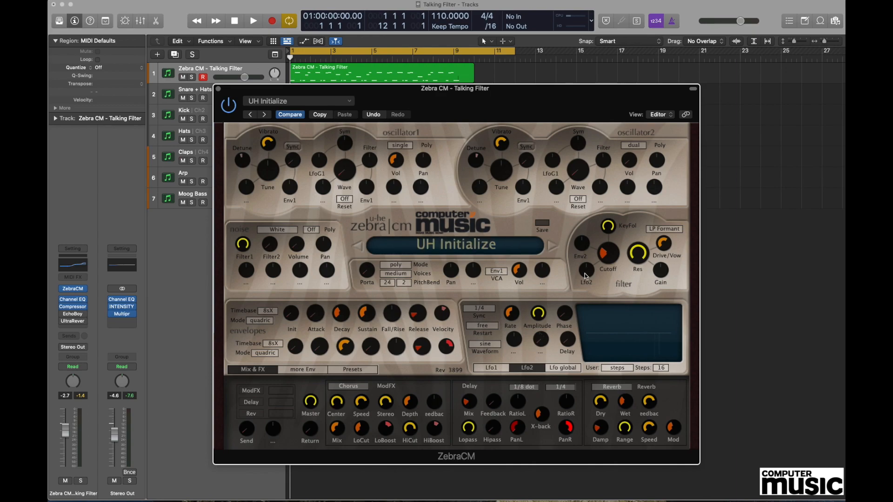
{"action": "mouse_move", "coordinate": [590, 279]}
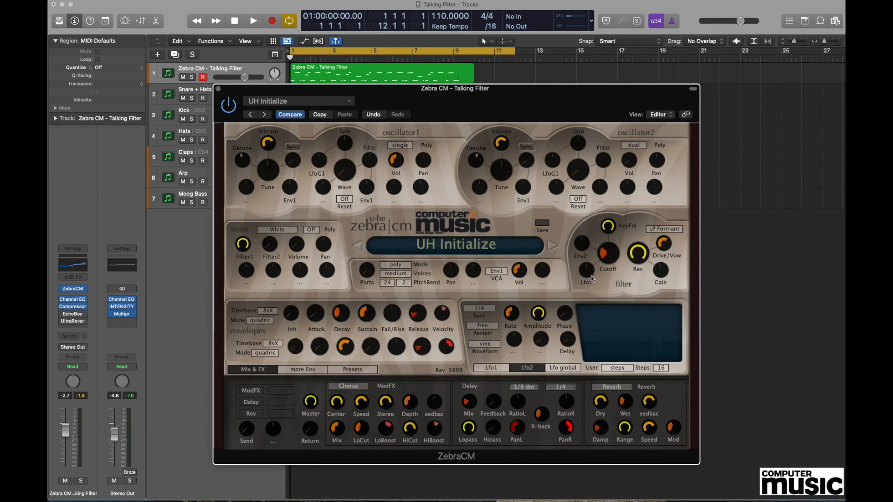
{"action": "left_click", "coordinate": [592, 272]}
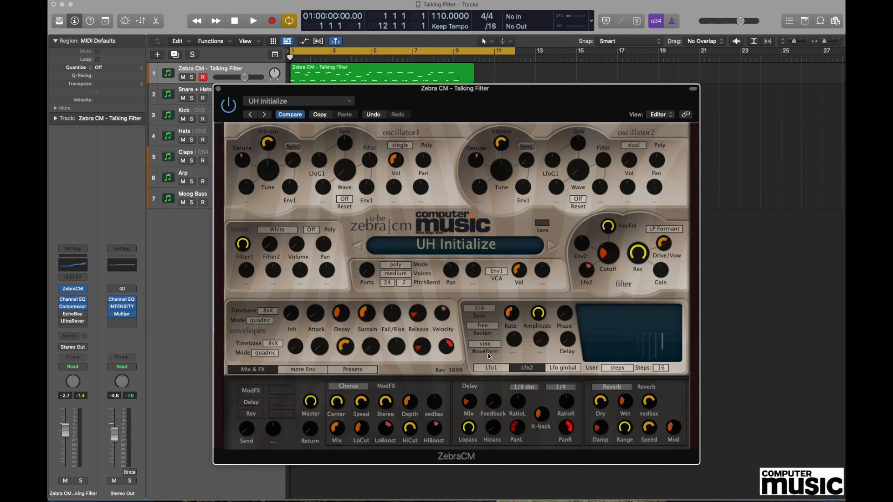
{"action": "mouse_move", "coordinate": [493, 348]}
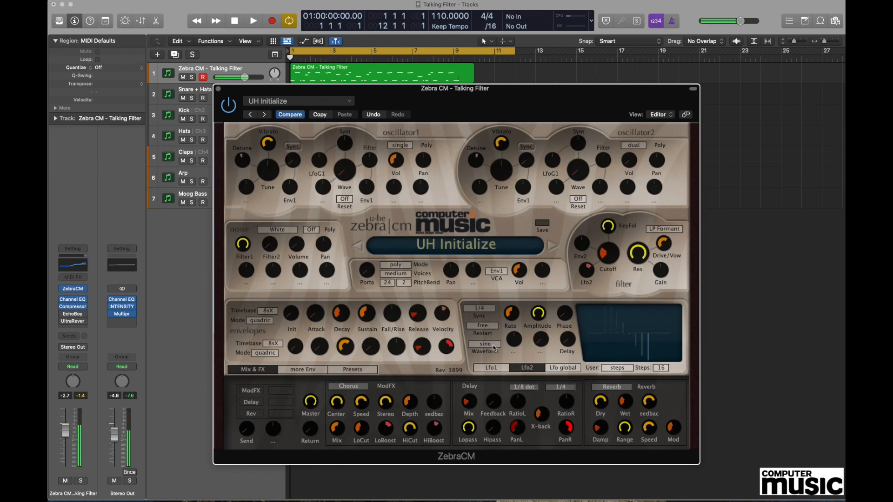
Change LFO2's waveform from sine to saw up, then toward saw down.
{"action": "left_click", "coordinate": [485, 345]}
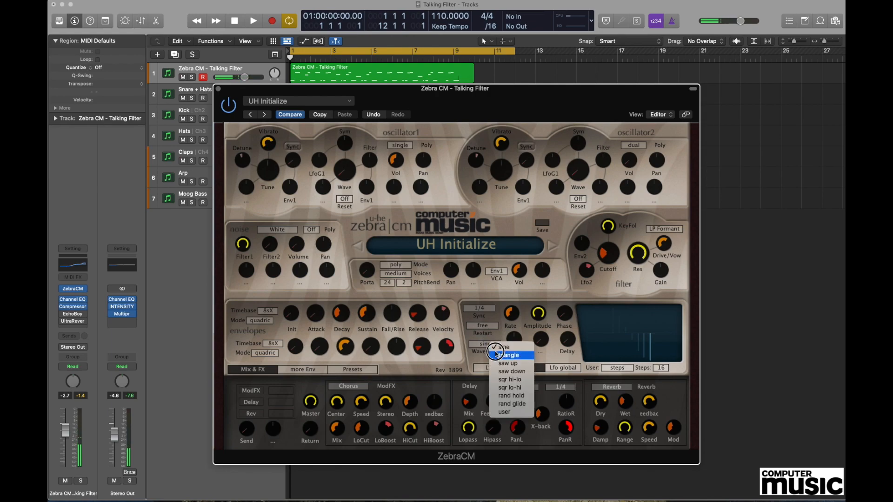
{"action": "mouse_move", "coordinate": [507, 363]}
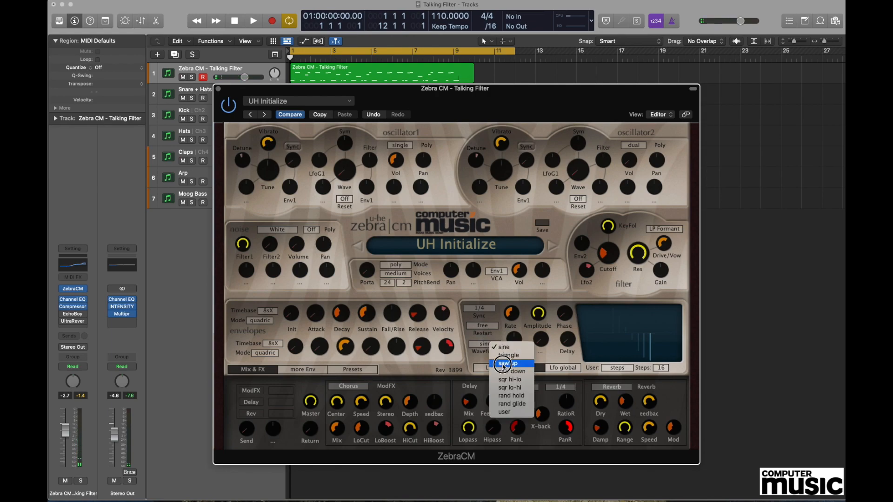
{"action": "left_click", "coordinate": [509, 364]}
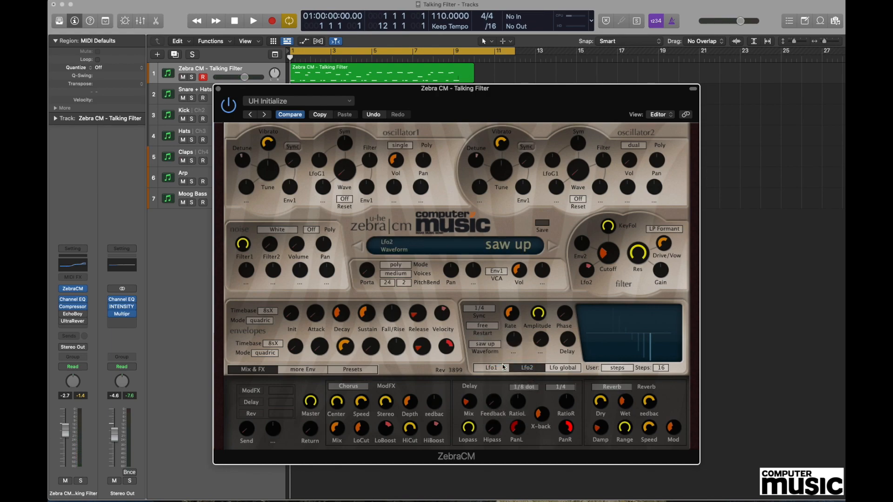
{"action": "left_click", "coordinate": [484, 343]}
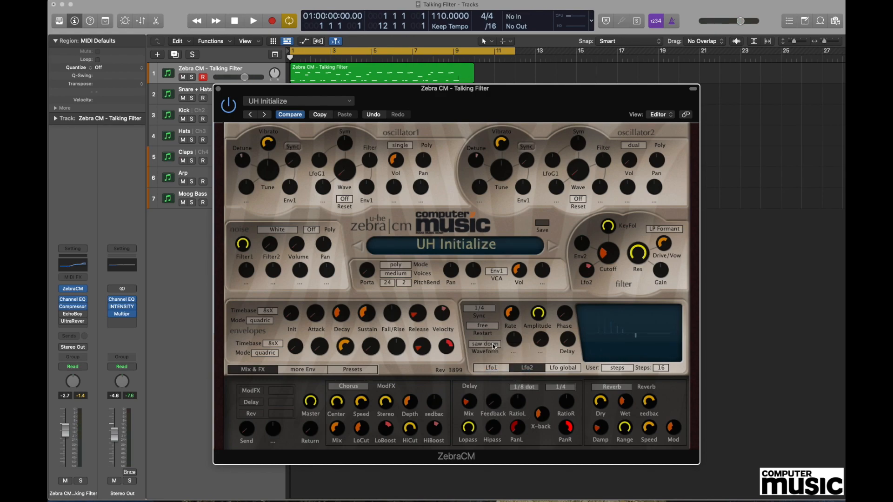
{"action": "mouse_move", "coordinate": [499, 323]}
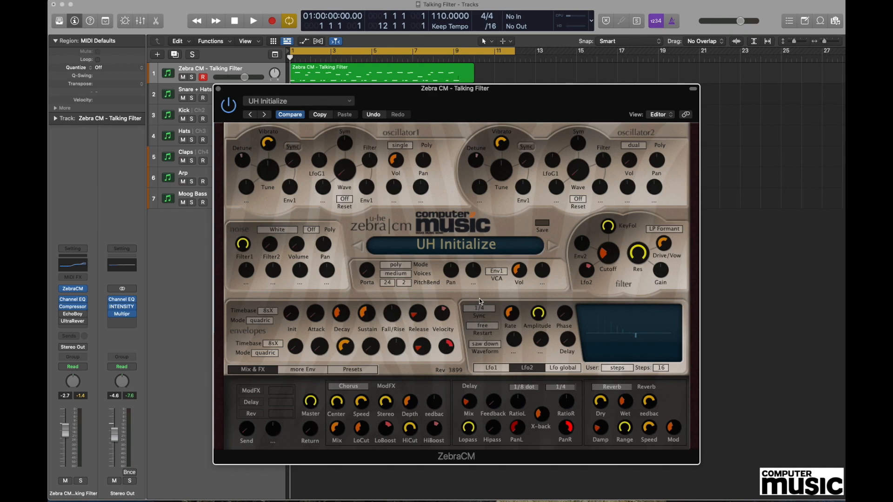
{"action": "mouse_move", "coordinate": [484, 309]}
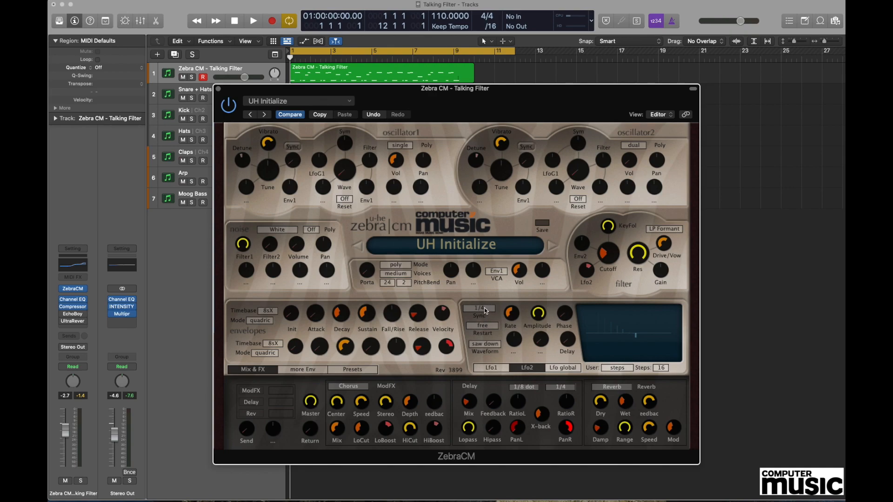
{"action": "mouse_move", "coordinate": [485, 311]}
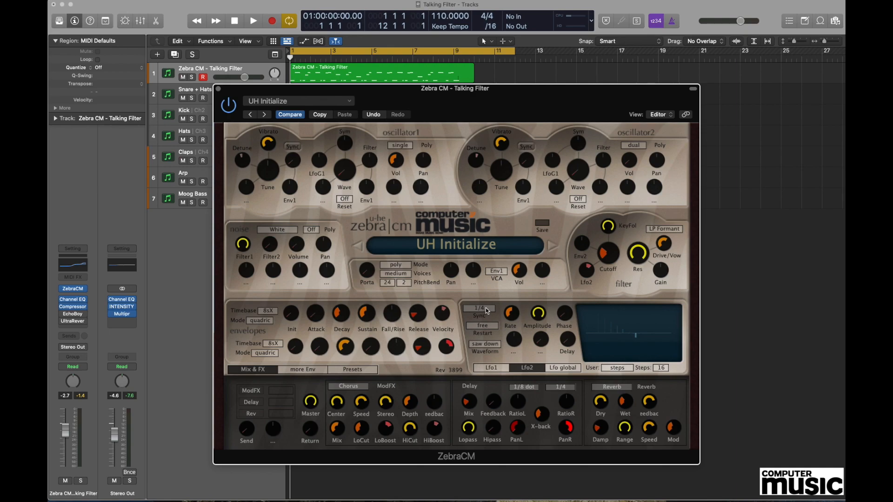
Tempo-sync LFO2, auditioning rates 1/1, 1/16 and 1/8, ending on 1/4.
{"action": "left_click", "coordinate": [483, 308]}
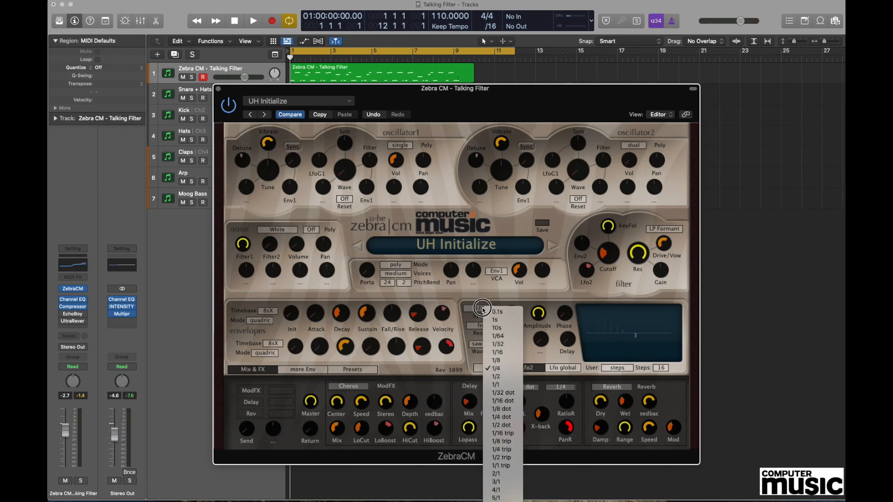
{"action": "left_click", "coordinate": [496, 377]}
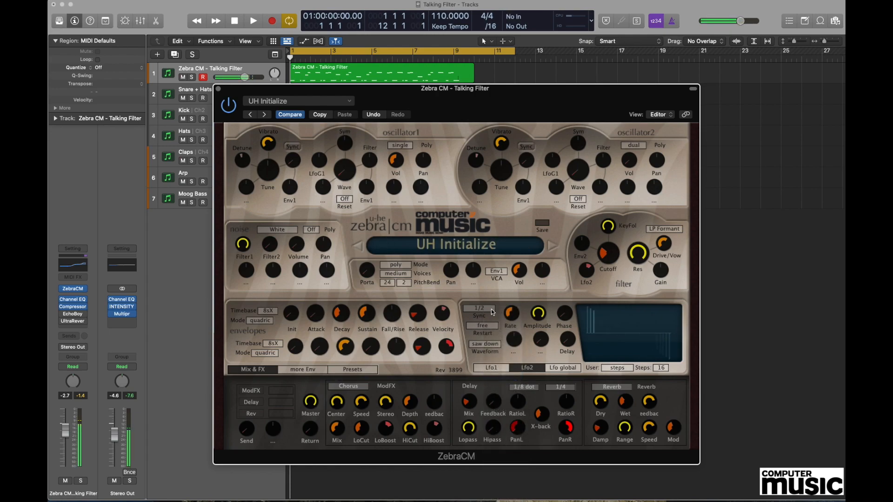
{"action": "left_click", "coordinate": [481, 308]}
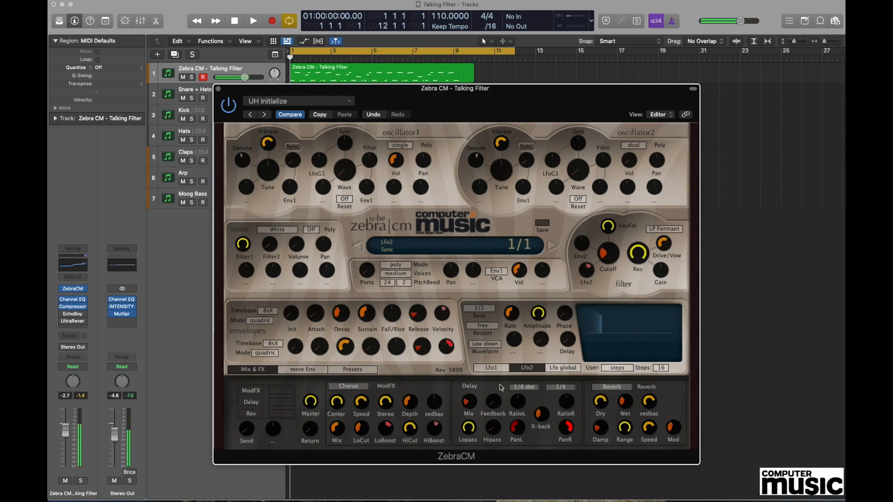
{"action": "left_click", "coordinate": [484, 308]}
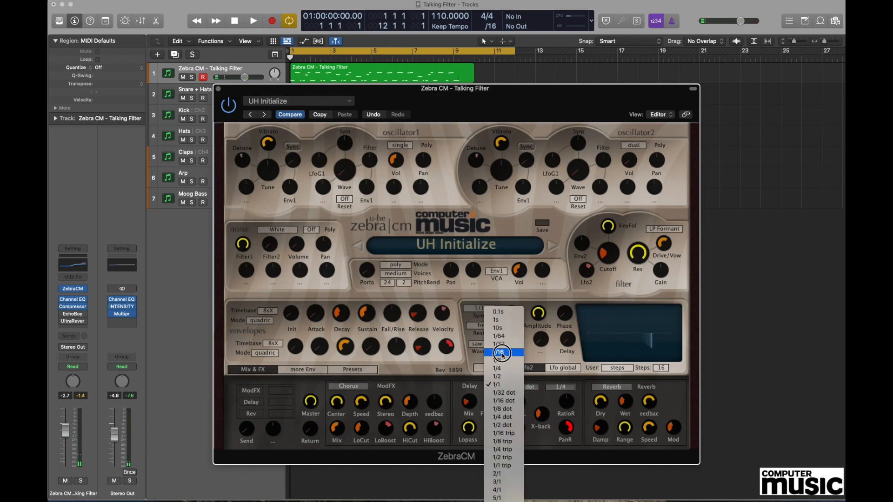
{"action": "left_click", "coordinate": [500, 351]}
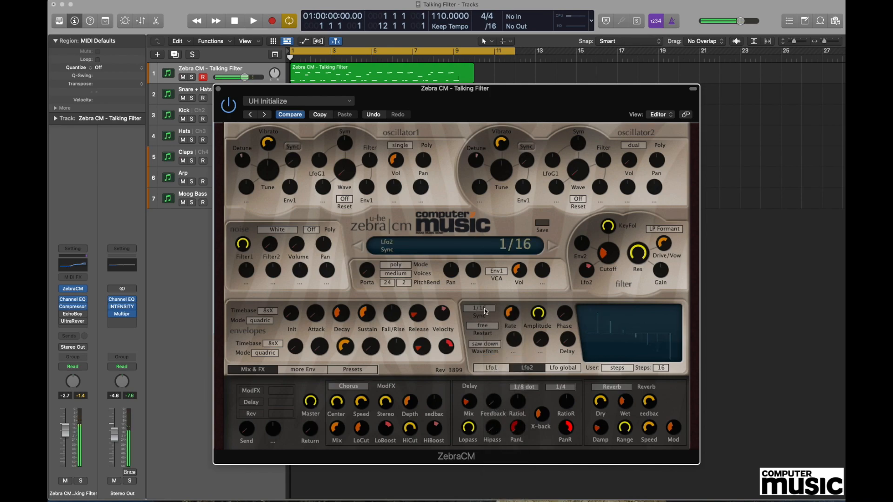
{"action": "left_click", "coordinate": [479, 308]}
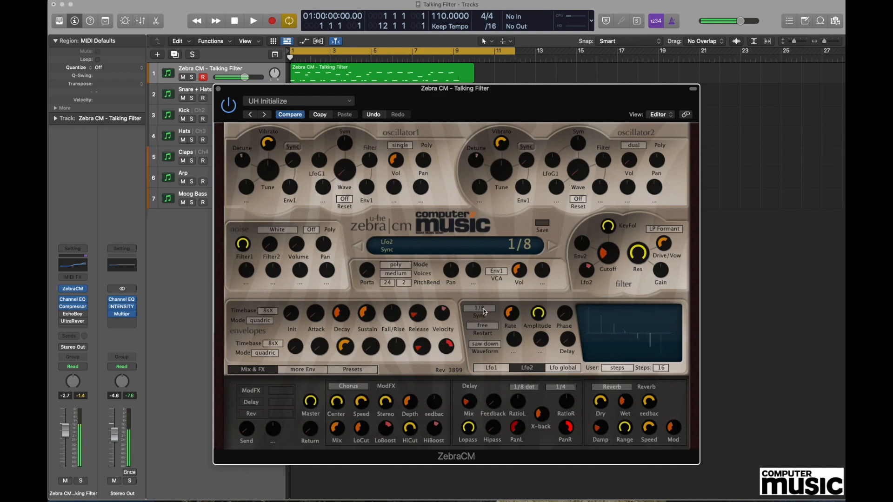
{"action": "left_click", "coordinate": [481, 308]}
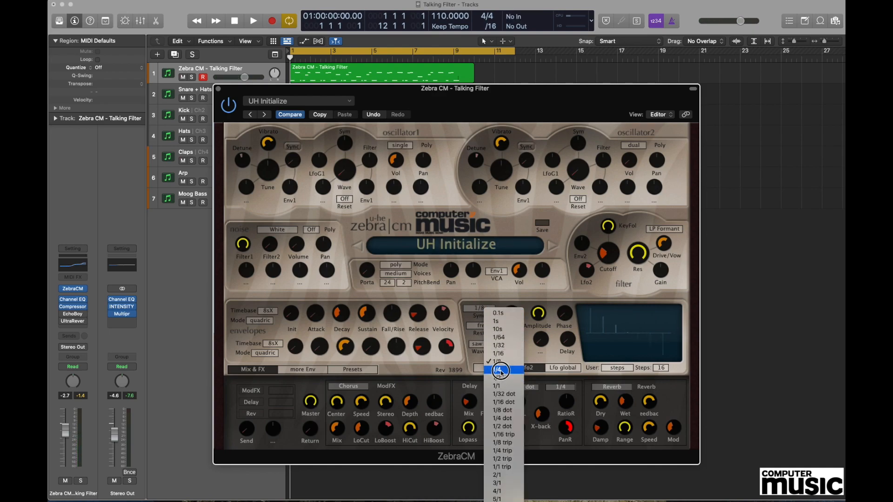
{"action": "left_click", "coordinate": [497, 370]}
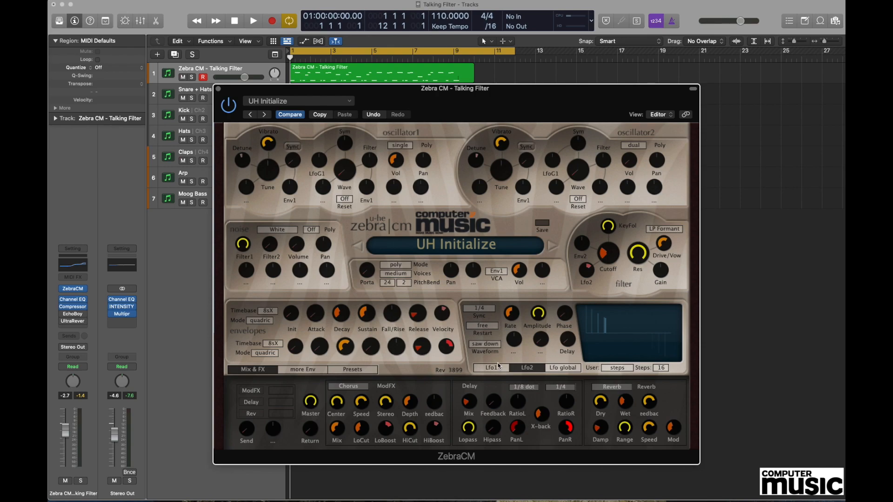
{"action": "mouse_move", "coordinate": [489, 347]}
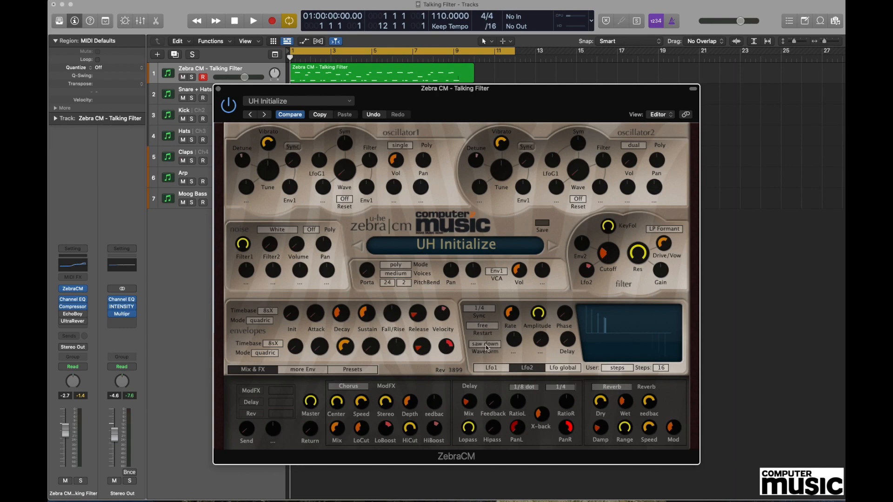
Give LFO2 a user waveform with hand-drawn step heights and sync it to 1/8 notes.
{"action": "left_click", "coordinate": [485, 343]}
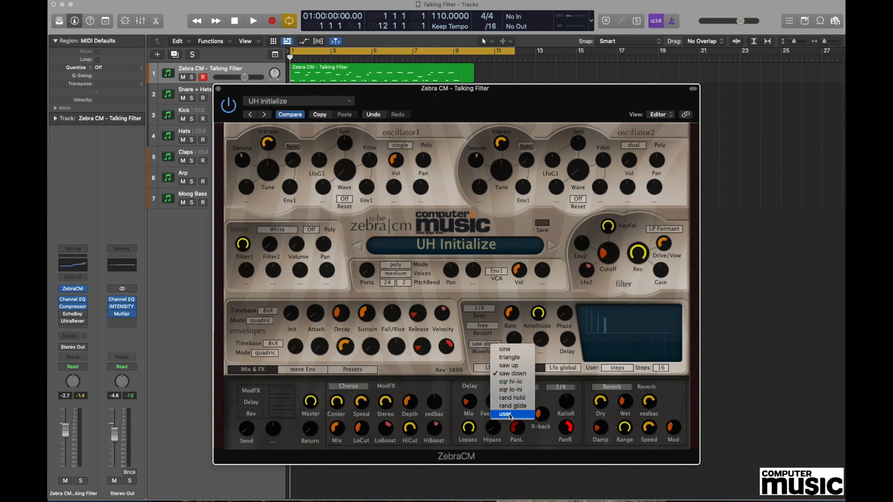
{"action": "left_click", "coordinate": [506, 413]}
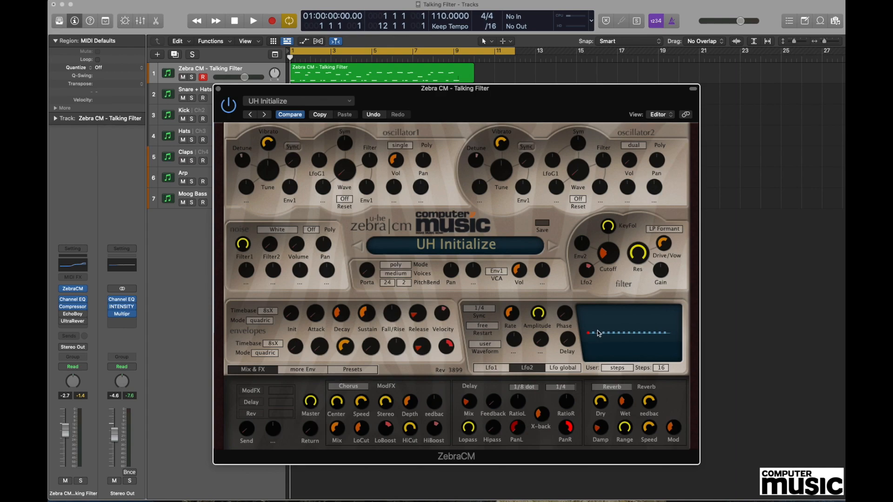
{"action": "mouse_move", "coordinate": [595, 332]}
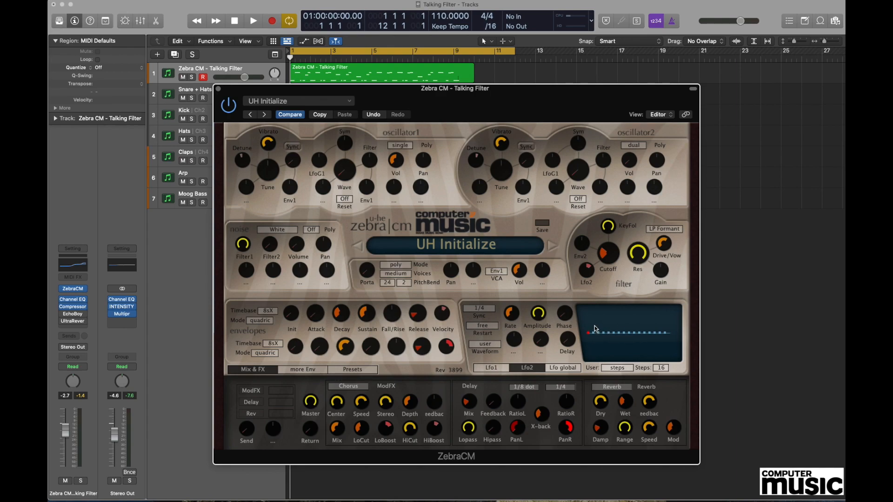
{"action": "left_click_drag", "start_coordinate": [595, 327], "coordinate": [605, 335]}
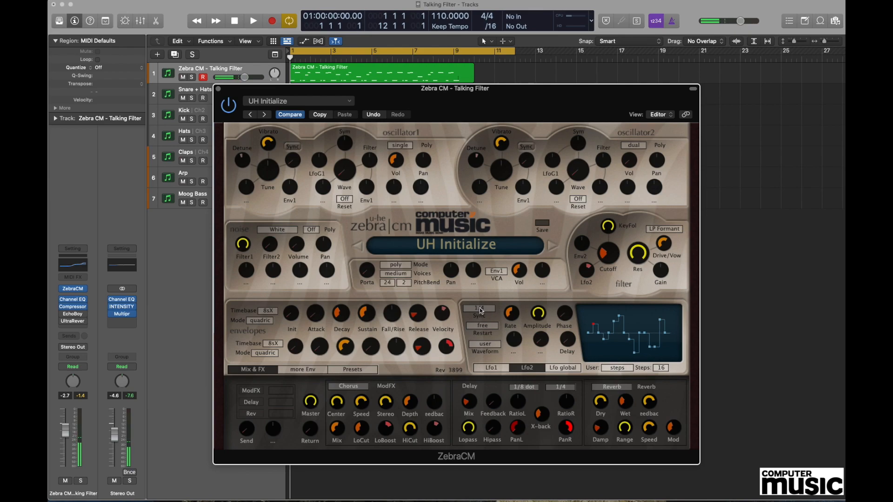
{"action": "left_click", "coordinate": [479, 308]}
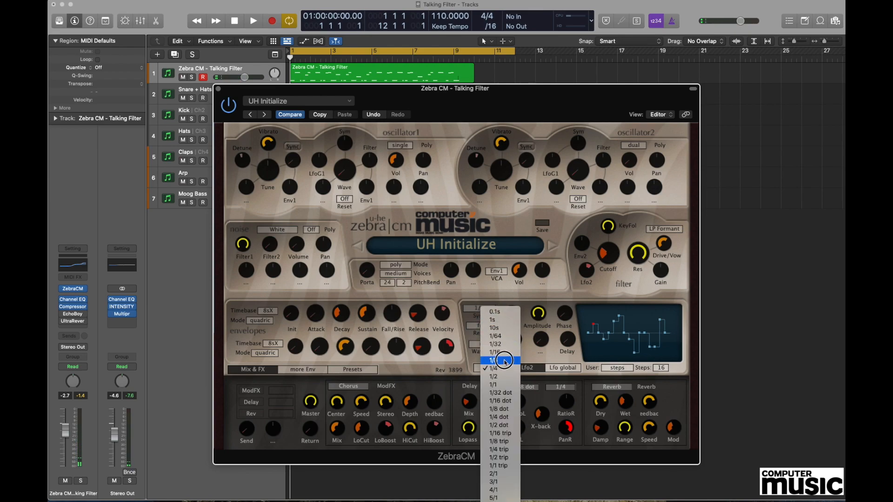
{"action": "left_click", "coordinate": [494, 360]}
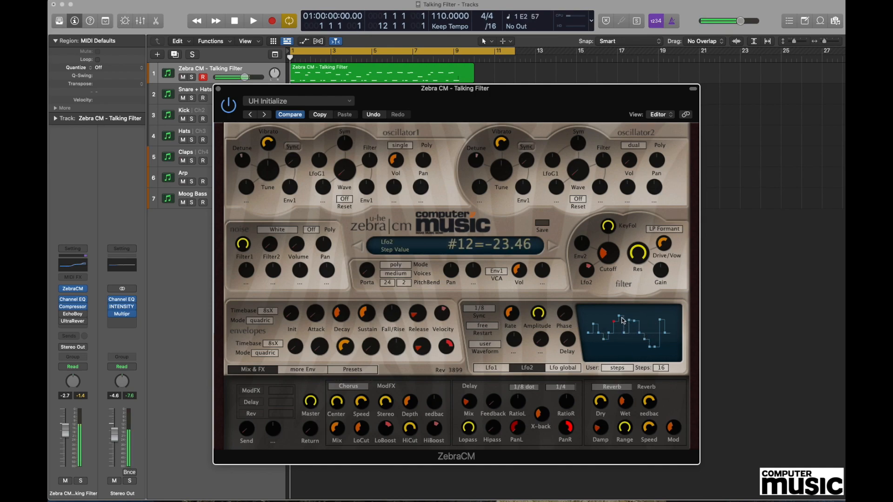
{"action": "left_click_drag", "start_coordinate": [615, 319], "coordinate": [601, 350]}
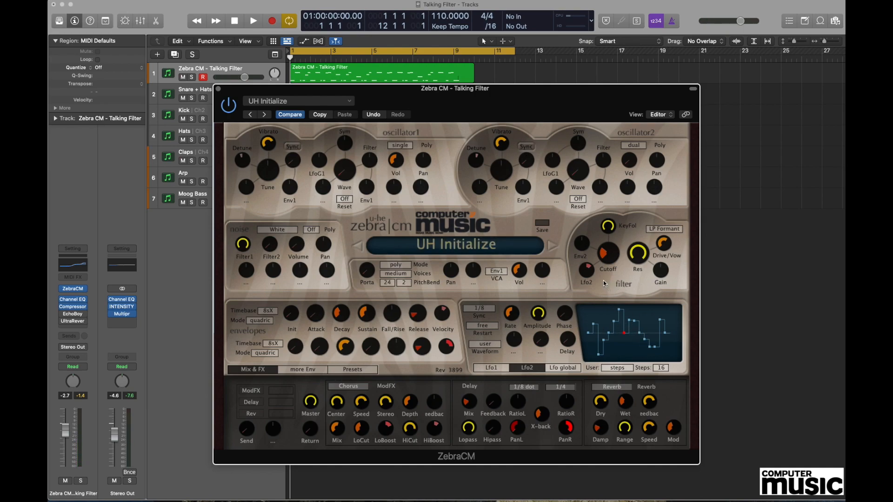
{"action": "mouse_move", "coordinate": [592, 276]}
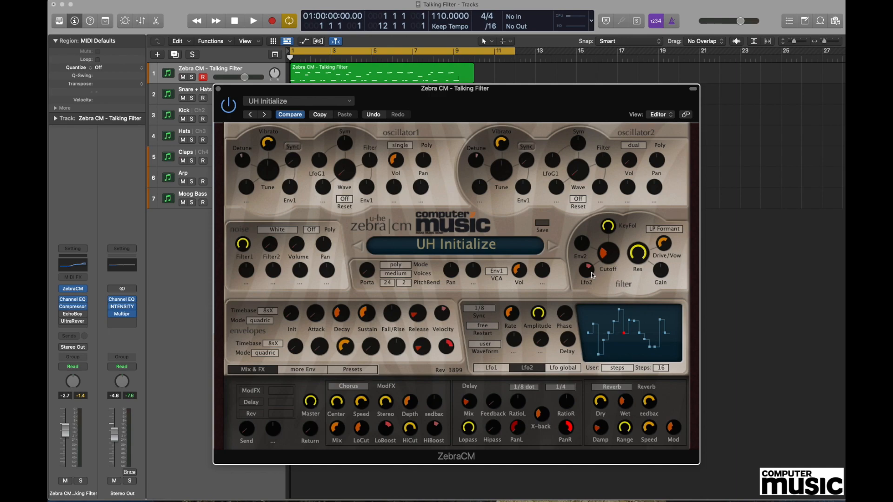
{"action": "mouse_move", "coordinate": [666, 248]}
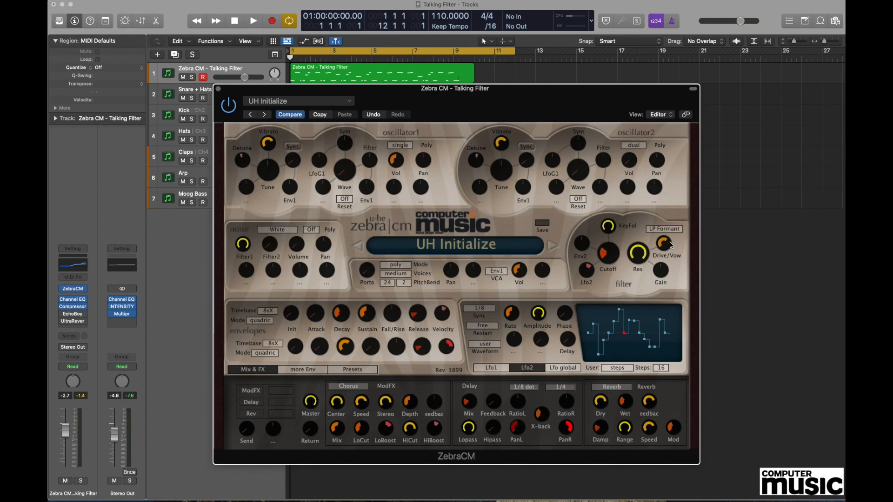
Nudge the formant filter's Drive/Vow amount while the LFO2 pattern modulates it.
{"action": "left_click_drag", "start_coordinate": [662, 242], "coordinate": [663, 237]}
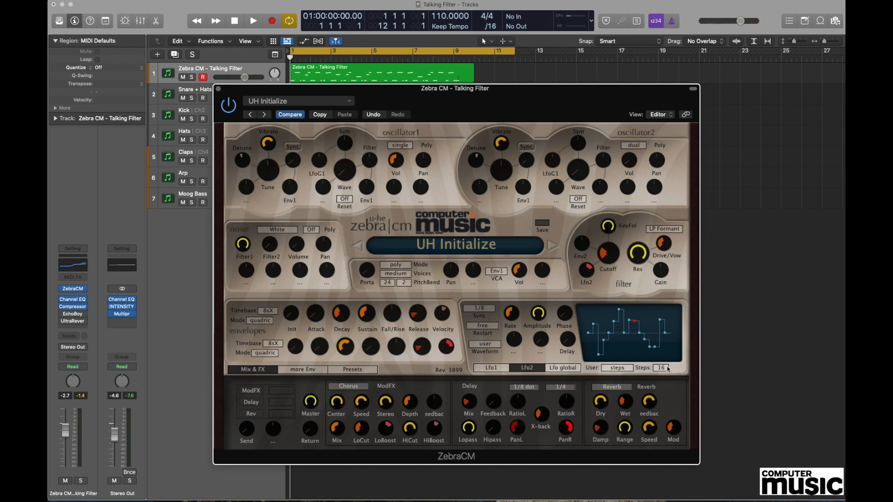
{"action": "mouse_move", "coordinate": [627, 328]}
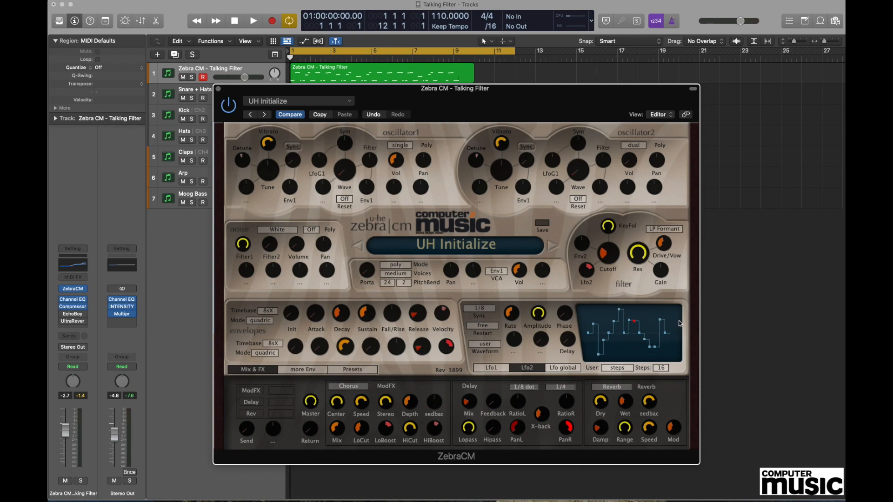
Shorten the LFO2 user pattern to 8 steps, briefly trying 4 before settling on 8.
{"action": "left_click", "coordinate": [661, 368]}
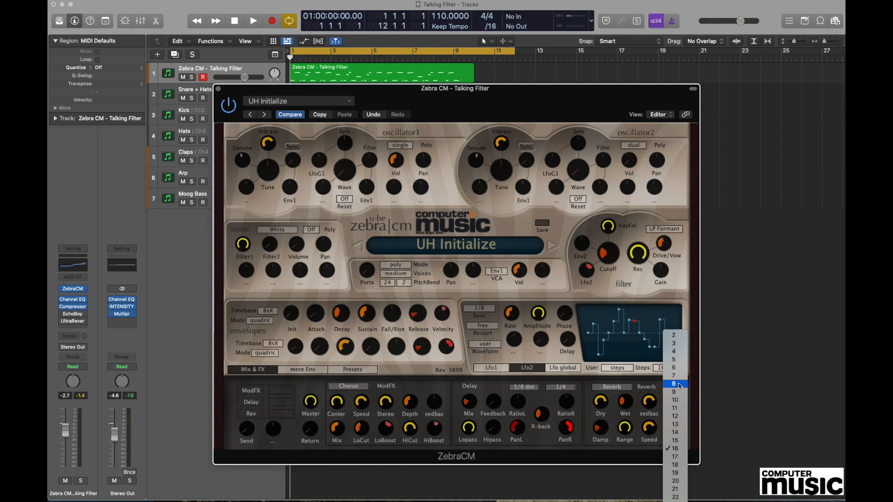
{"action": "left_click", "coordinate": [673, 383]}
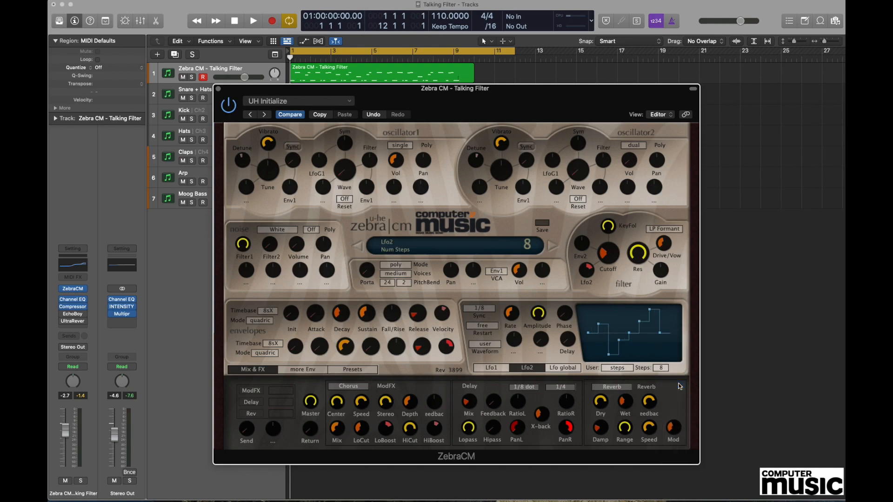
{"action": "left_click", "coordinate": [661, 368]}
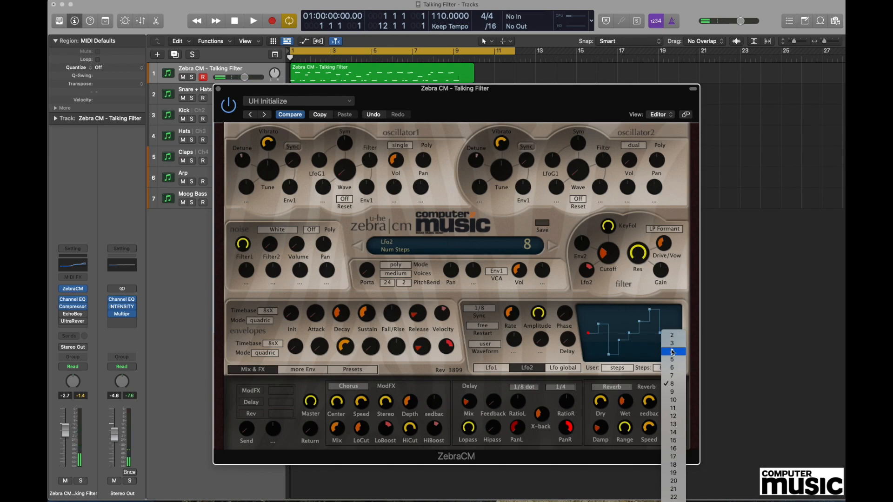
{"action": "left_click", "coordinate": [671, 343]}
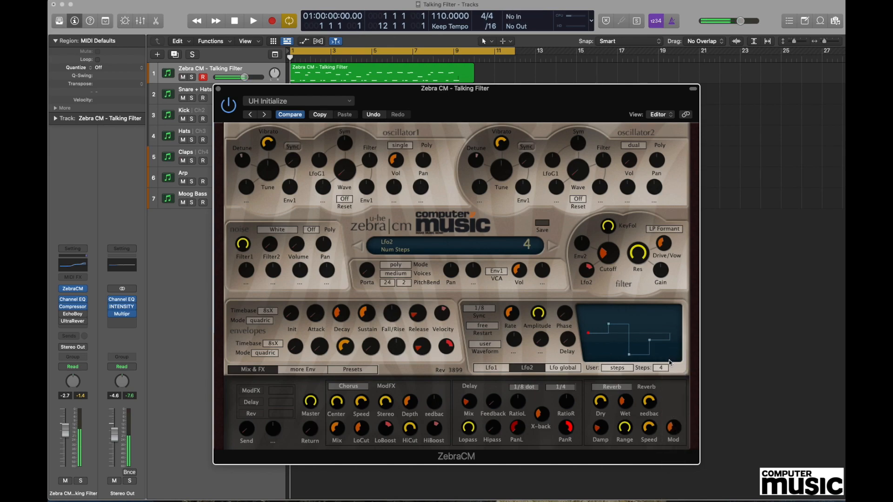
{"action": "left_click", "coordinate": [660, 367]}
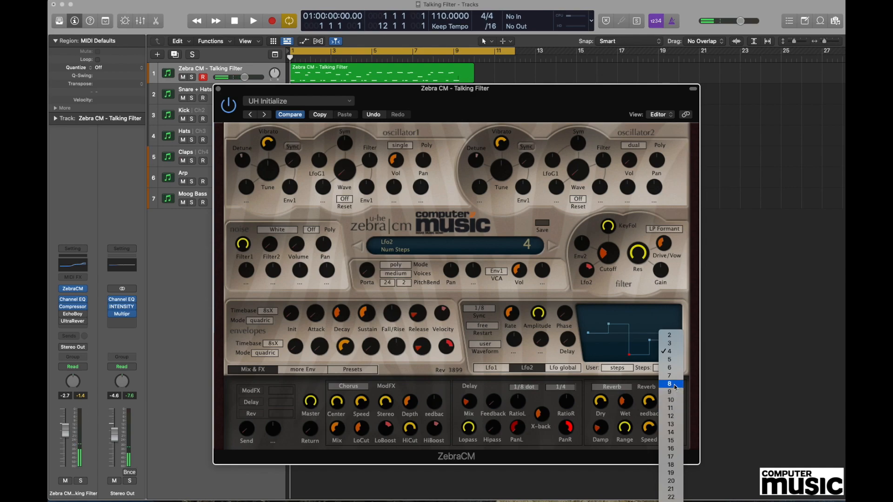
{"action": "left_click", "coordinate": [669, 383]}
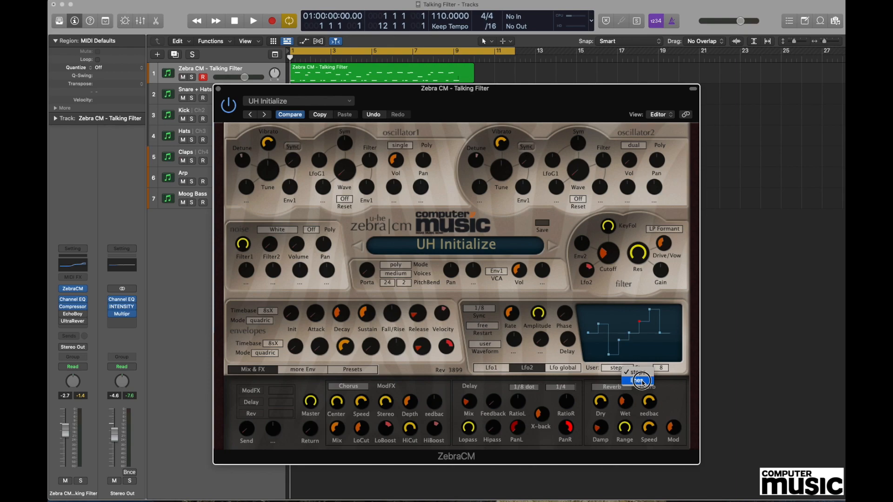
Switch LFO2's user pattern to lines mode and drag points 5, 8, 6 and 4 into a zigzag.
{"action": "left_click", "coordinate": [636, 379]}
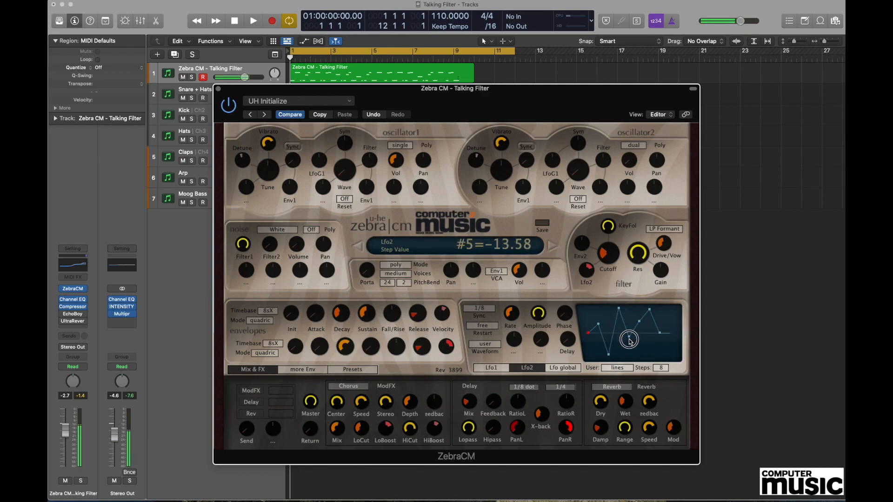
{"action": "left_click_drag", "start_coordinate": [630, 340], "coordinate": [664, 341]}
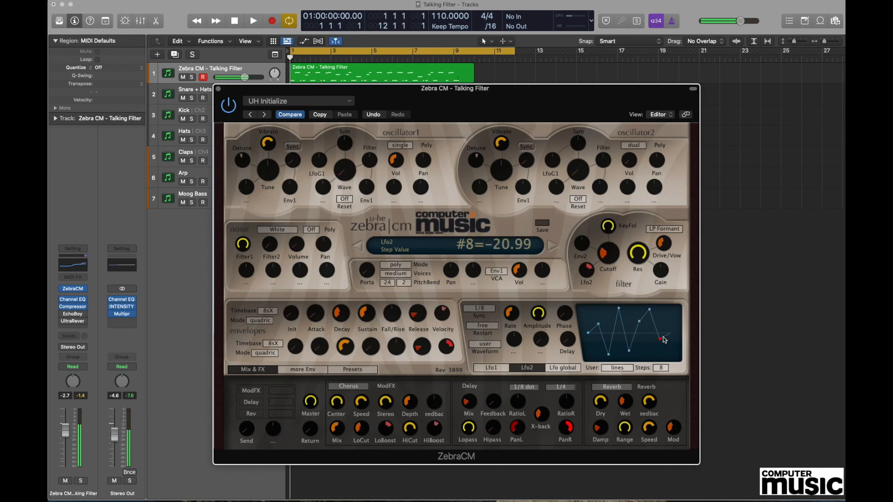
{"action": "left_click_drag", "start_coordinate": [660, 342], "coordinate": [650, 314]}
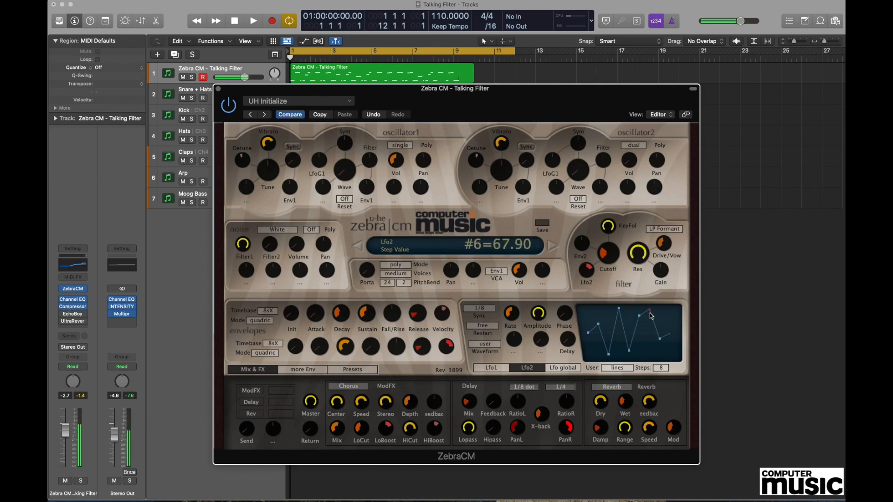
{"action": "left_click_drag", "start_coordinate": [643, 312], "coordinate": [657, 314]}
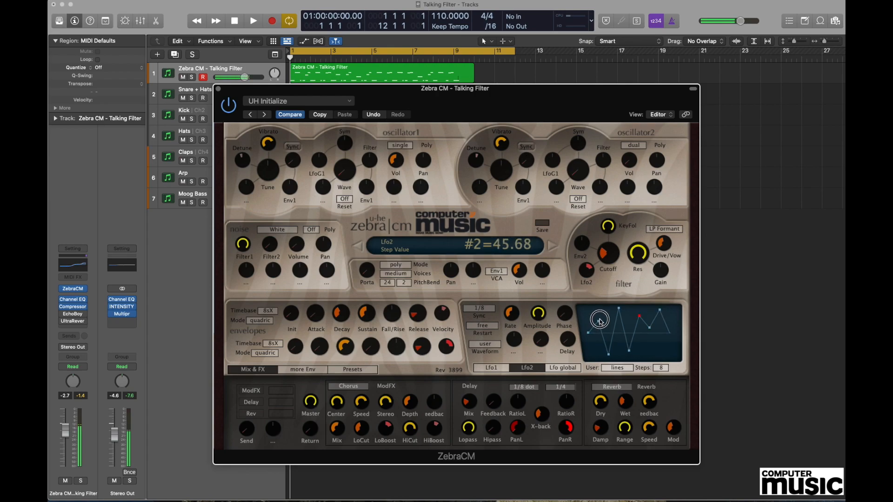
{"action": "left_click_drag", "start_coordinate": [618, 317], "coordinate": [618, 310]}
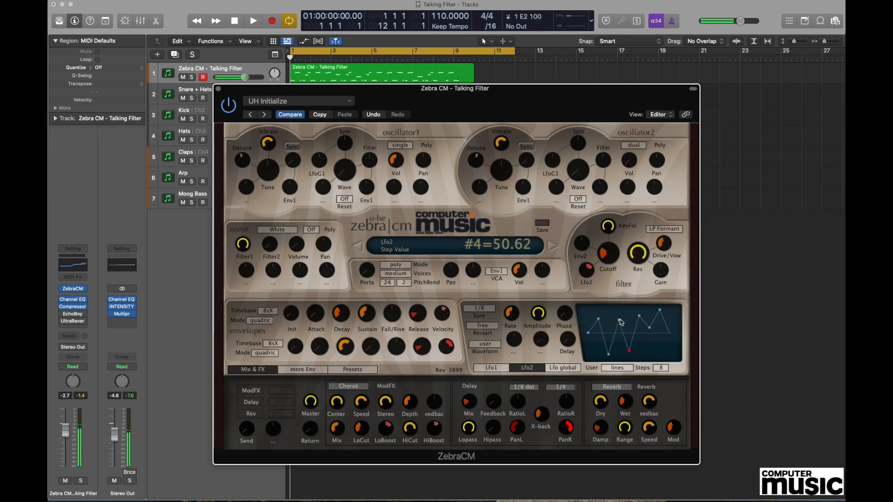